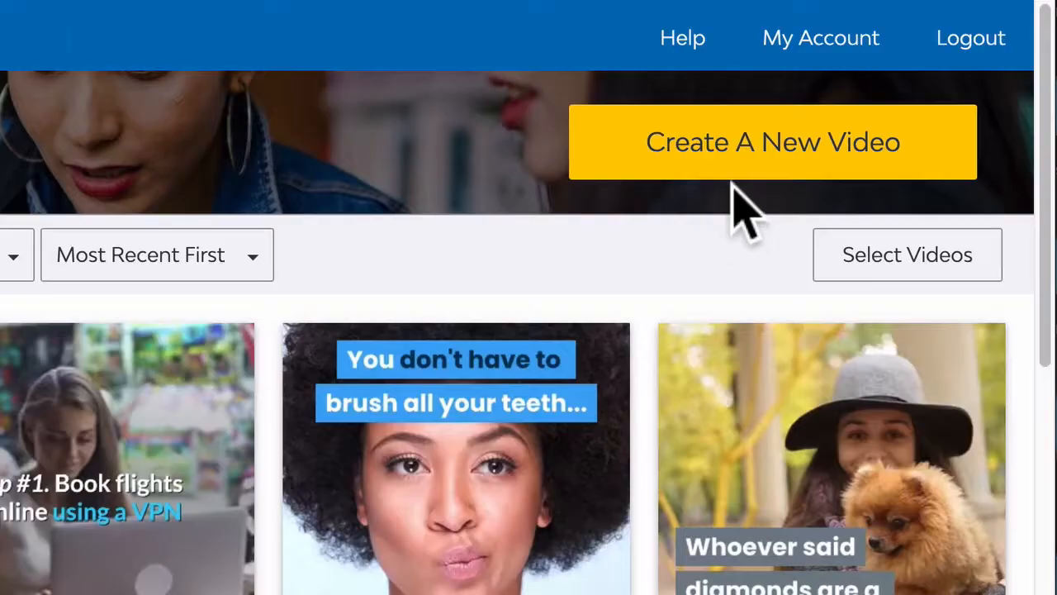
mouse_move(773, 165)
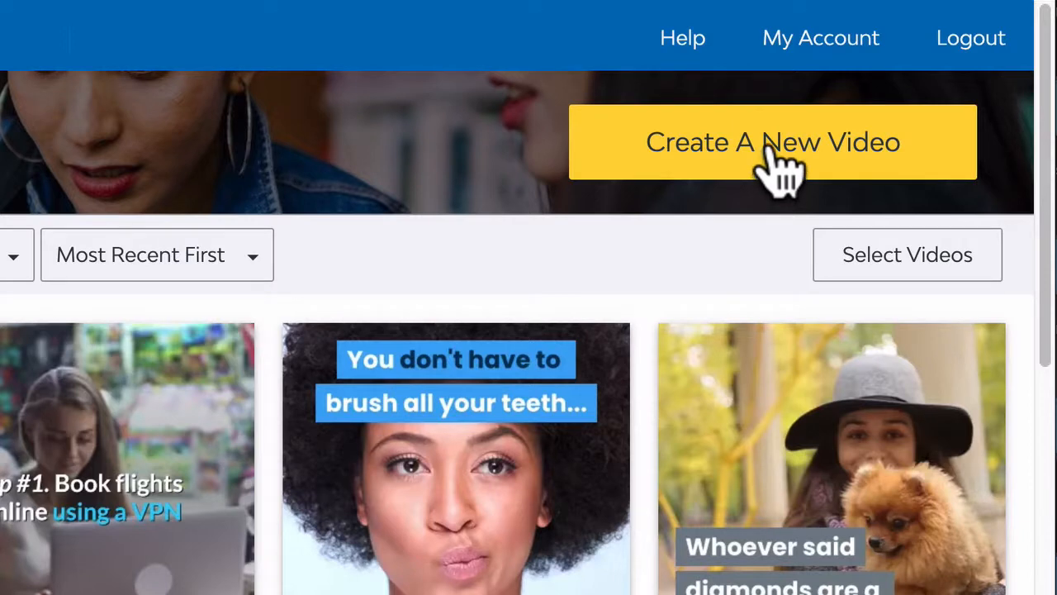
- Start a new video from the My Videos page
left_click(771, 142)
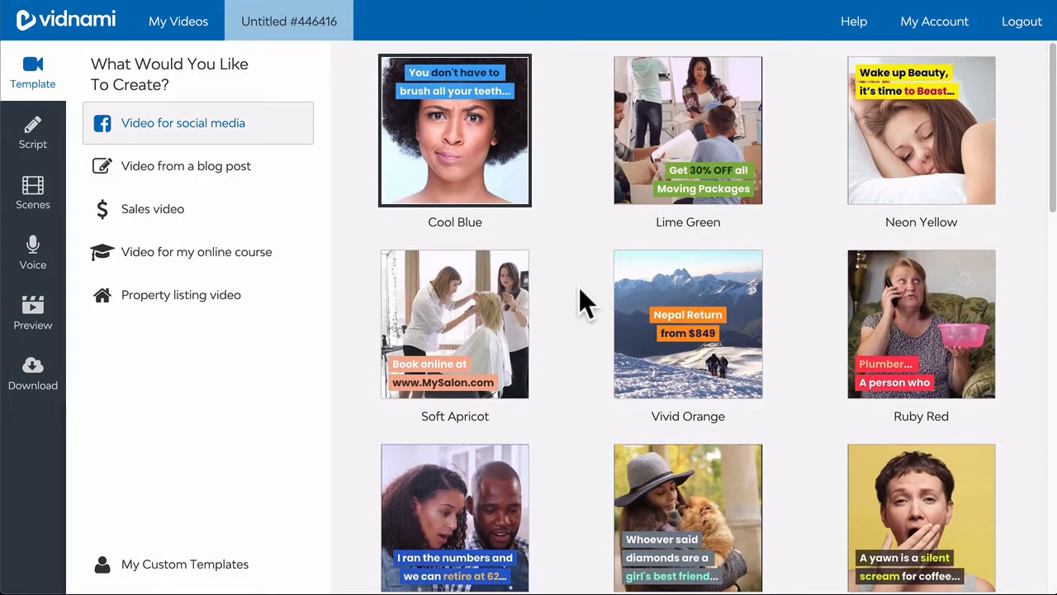
mouse_move(463, 247)
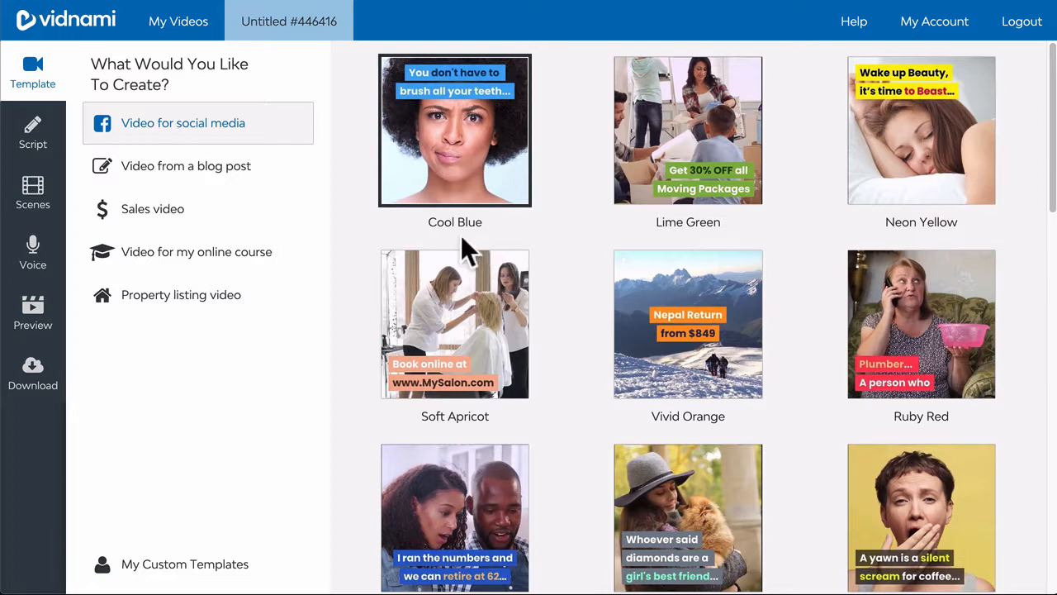
- Make a video from a blog post using the Cool Blue template
left_click(185, 165)
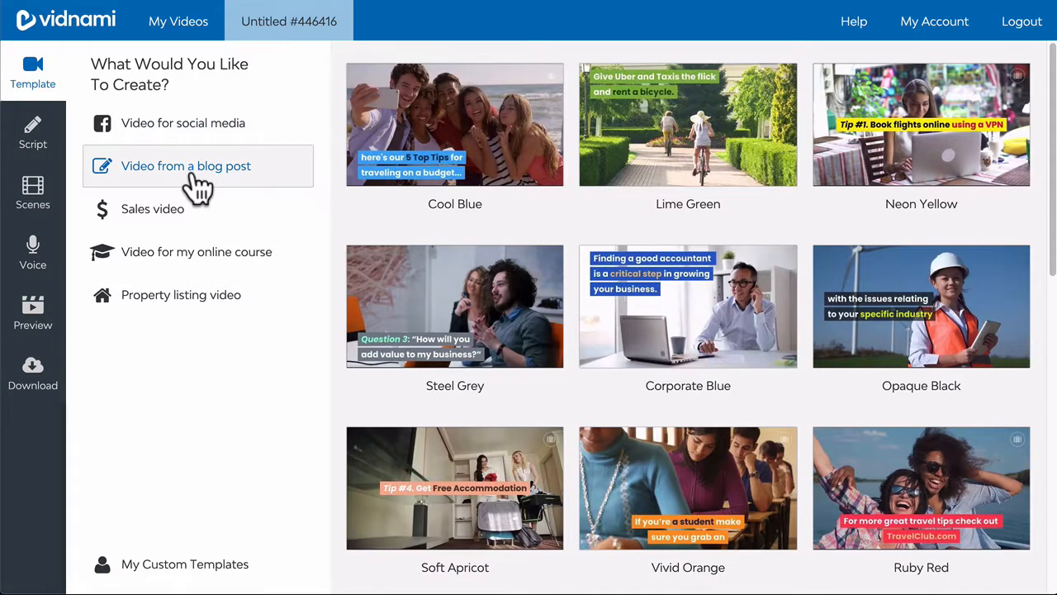
mouse_move(449, 148)
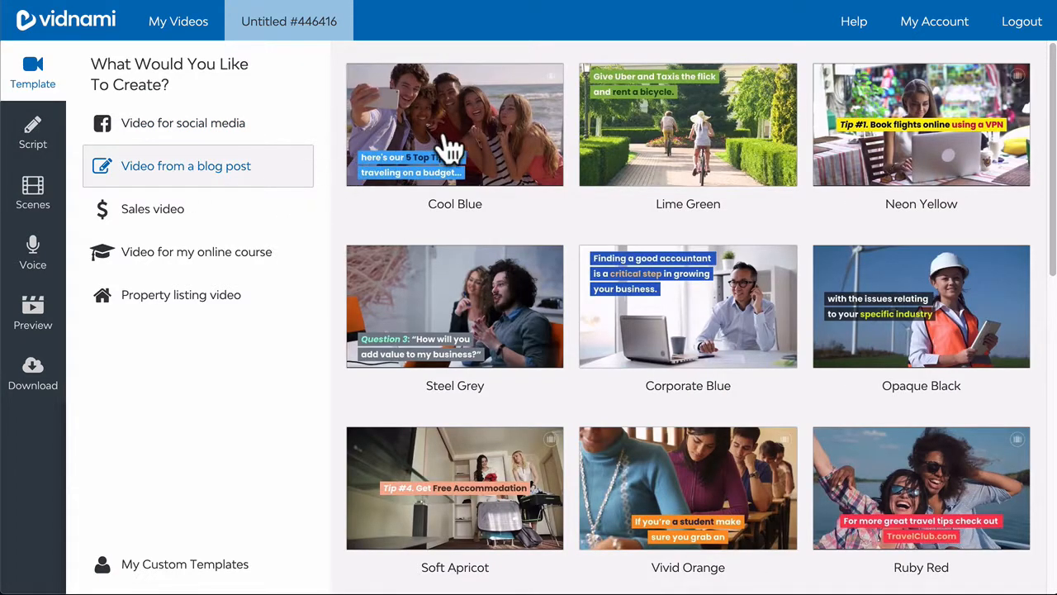
left_click(454, 124)
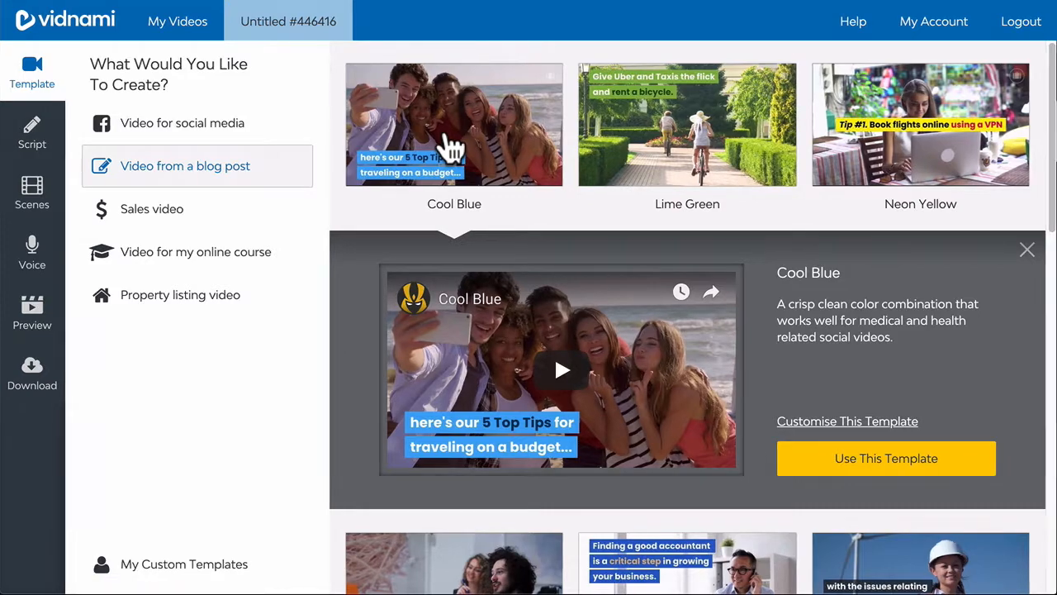
left_click(886, 459)
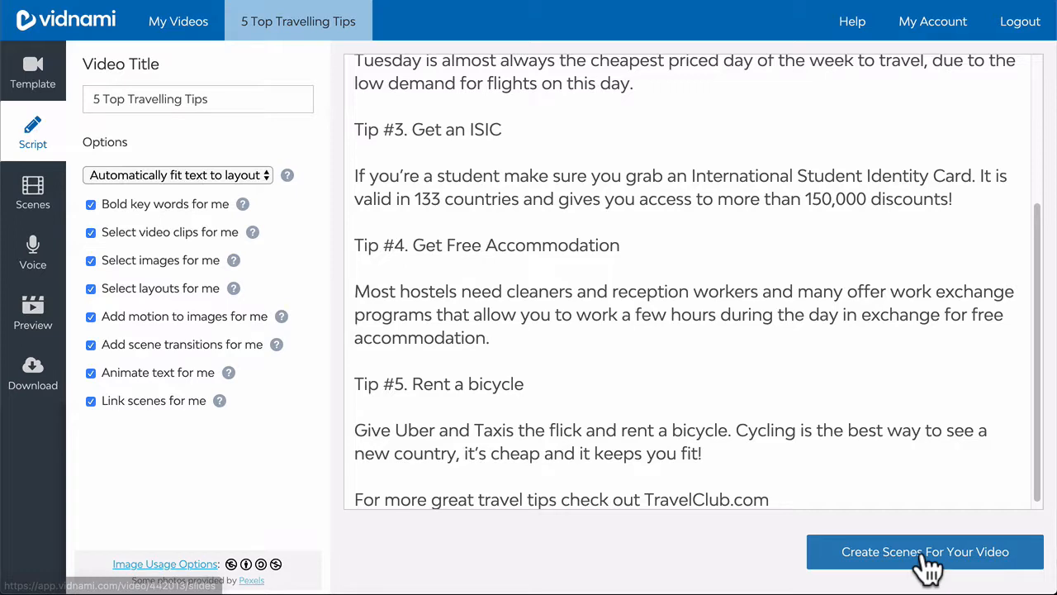
- Generate the video scenes from the 5 Top Travelling Tips script
left_click(925, 551)
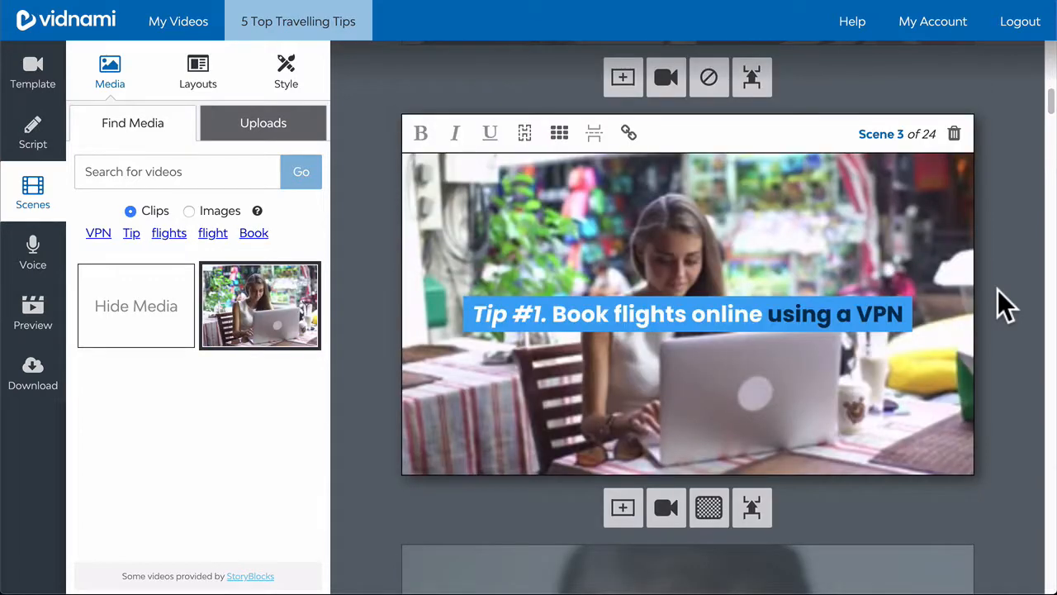
- Review all 24 scenes, checking text positioning on scene 5, down to the TravelClub.com scene
scroll("down", 3)
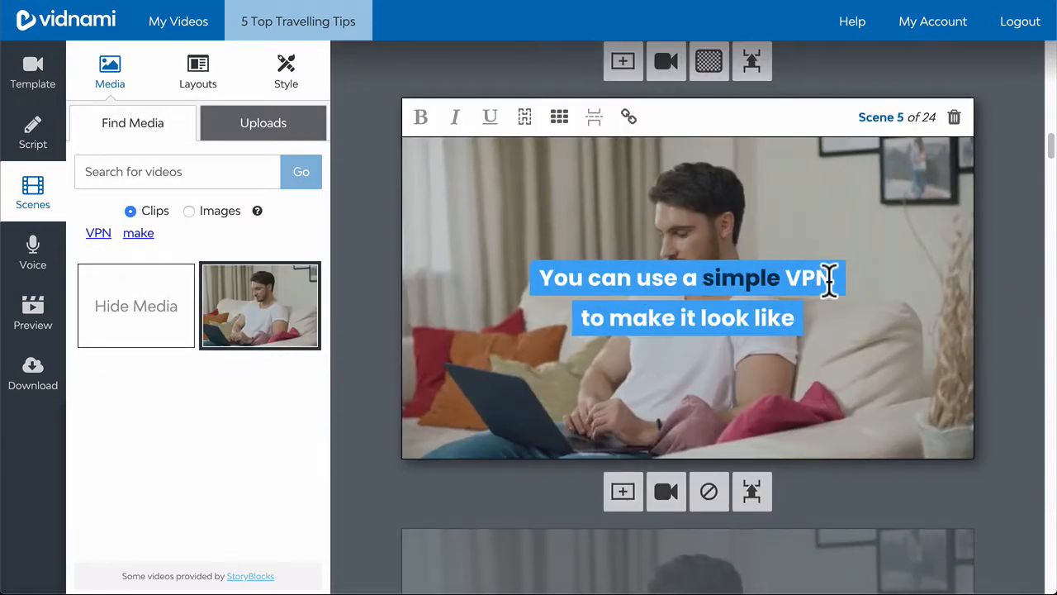
left_click(558, 115)
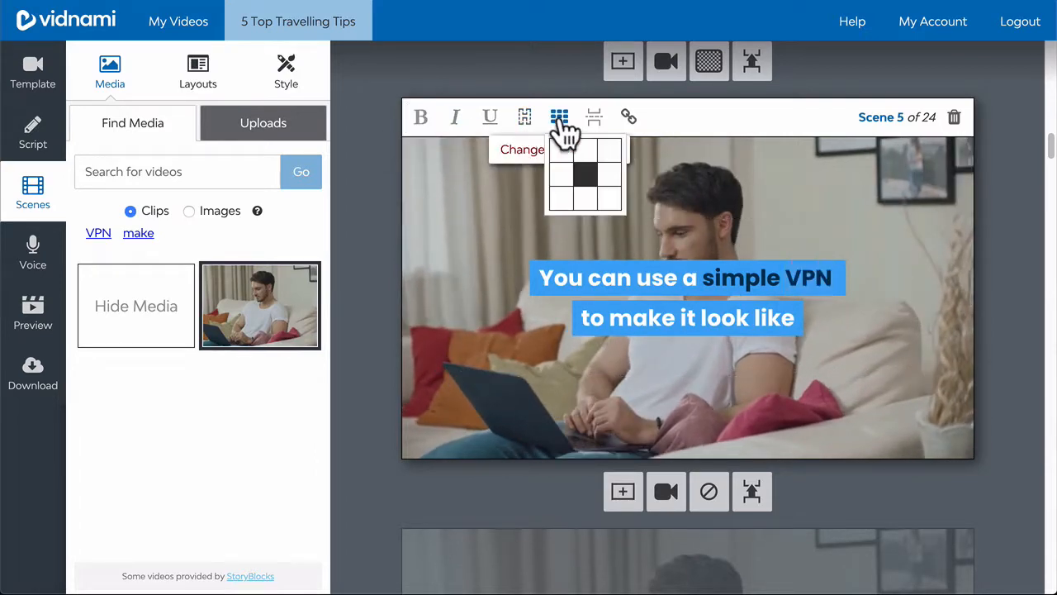
scroll("down", 3)
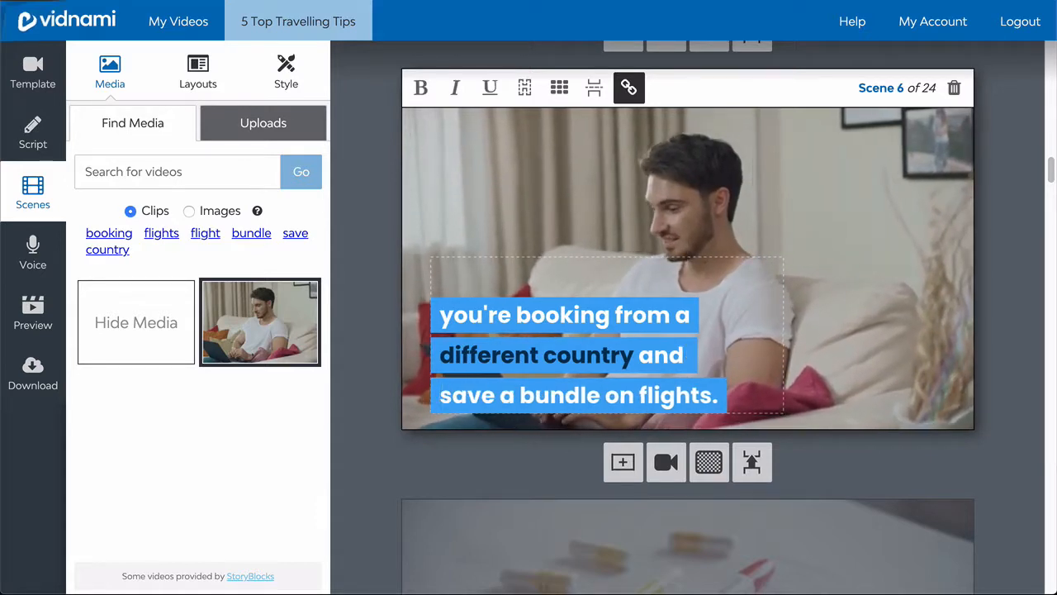
scroll("down", 3)
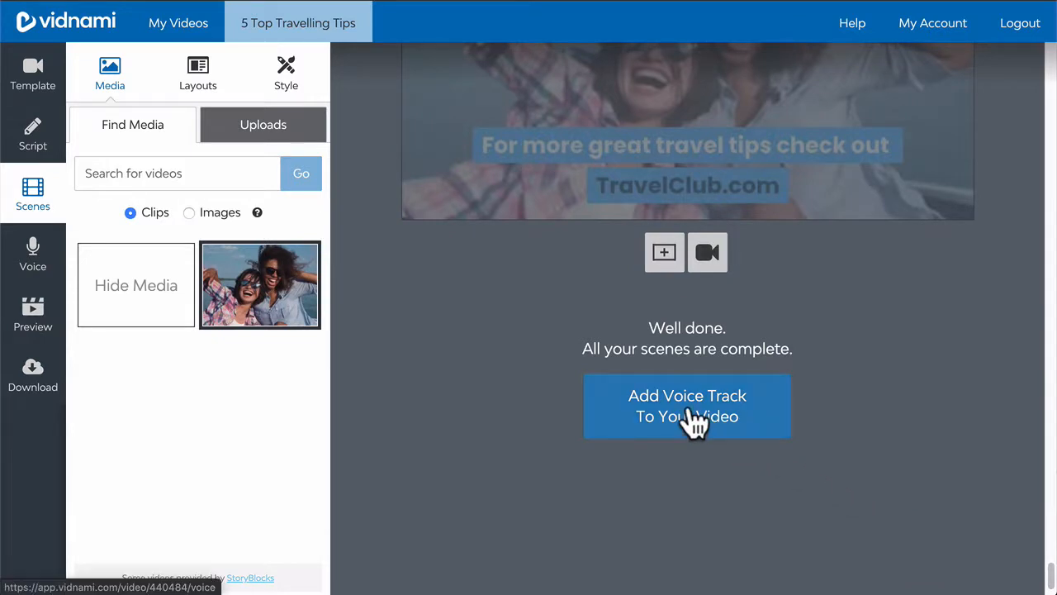
- Move to the voice track step, check Auto-voice, then choose uploading a voice track
left_click(687, 406)
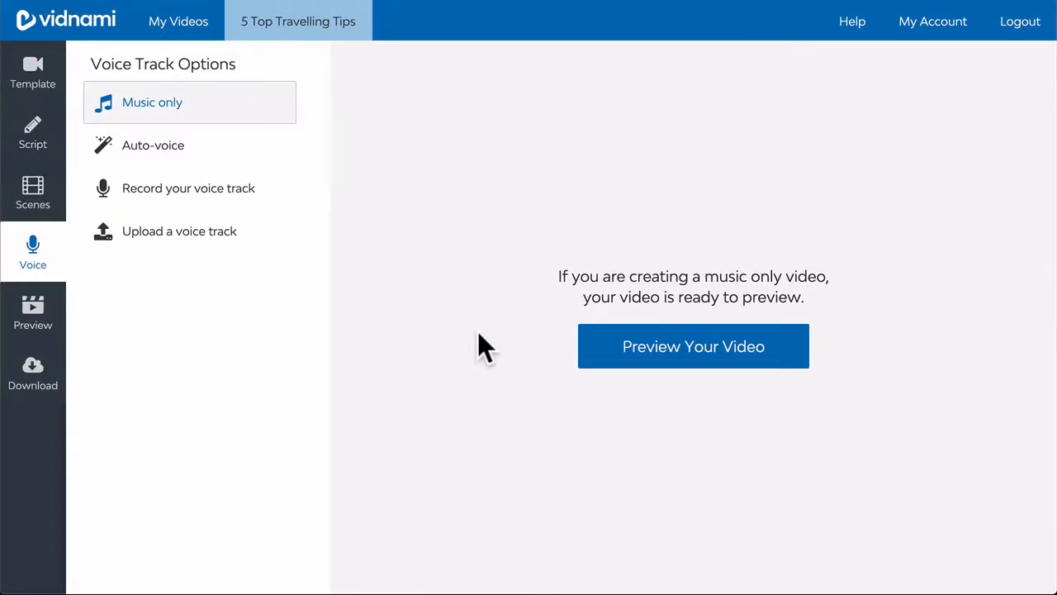
mouse_move(476, 339)
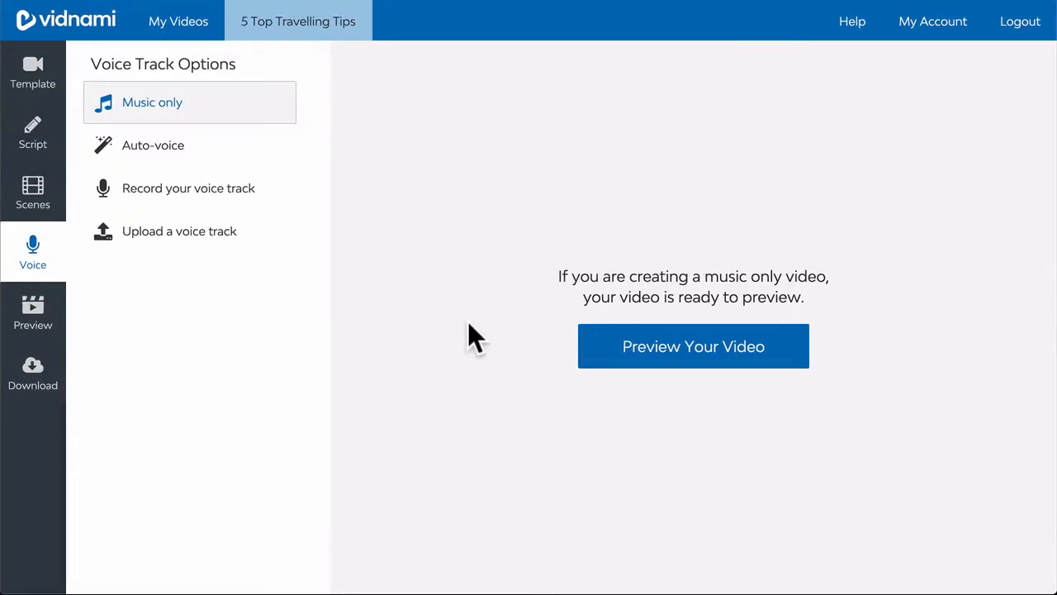
mouse_move(377, 190)
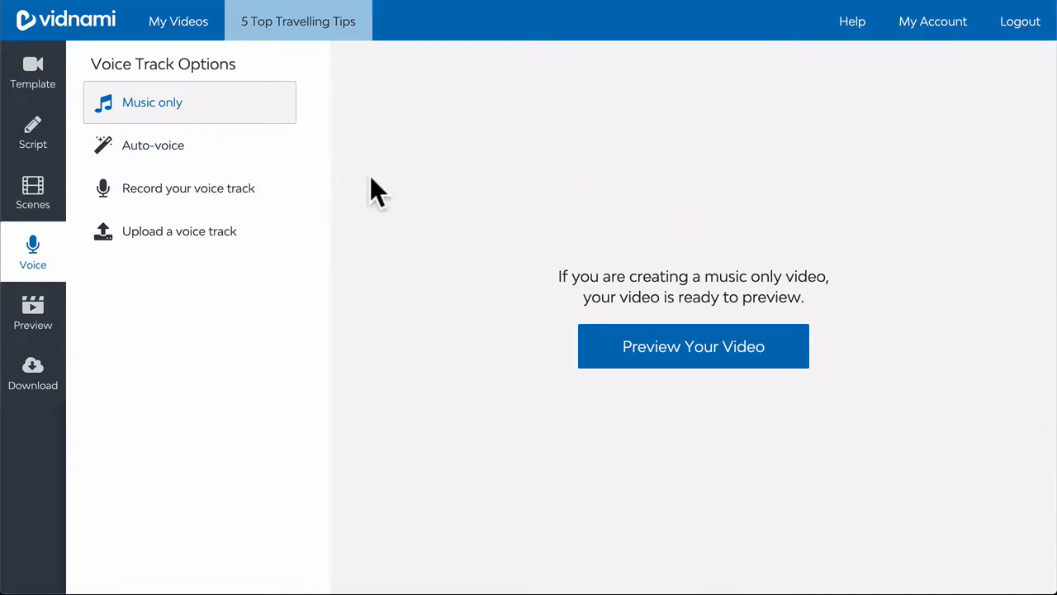
left_click(152, 146)
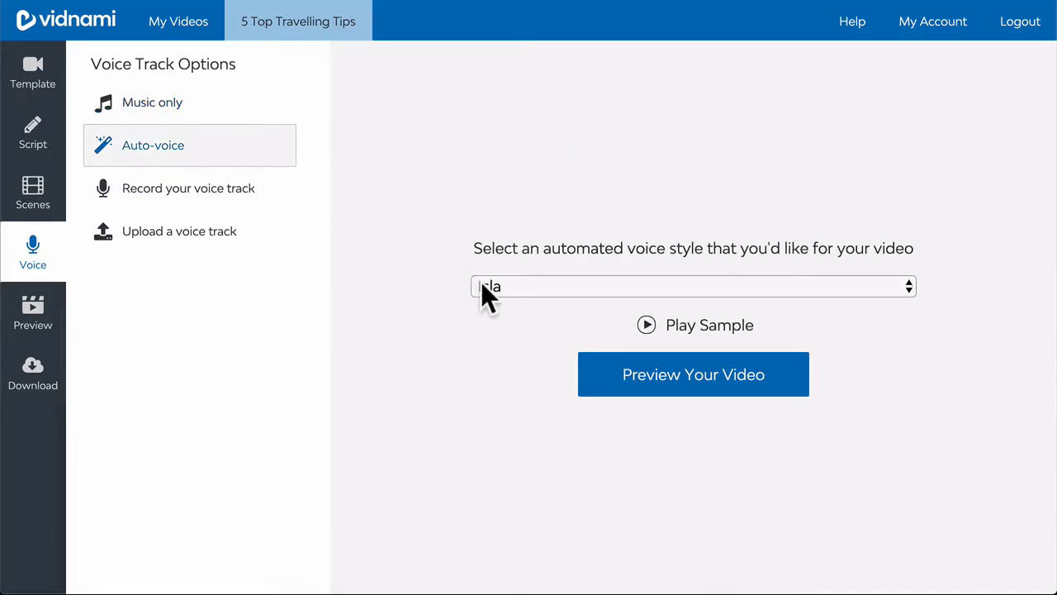
mouse_move(239, 189)
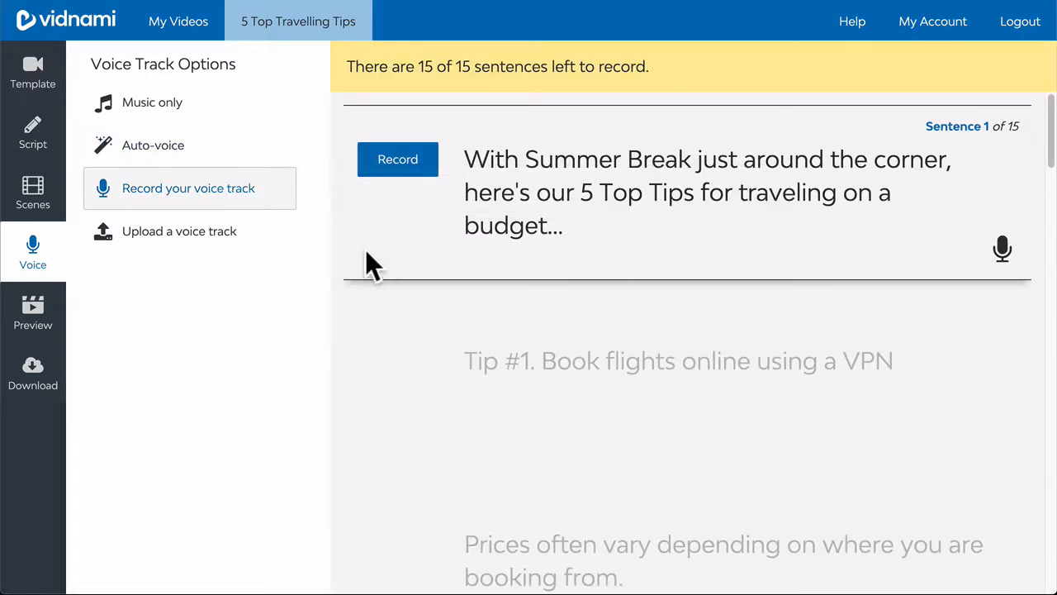
left_click(178, 232)
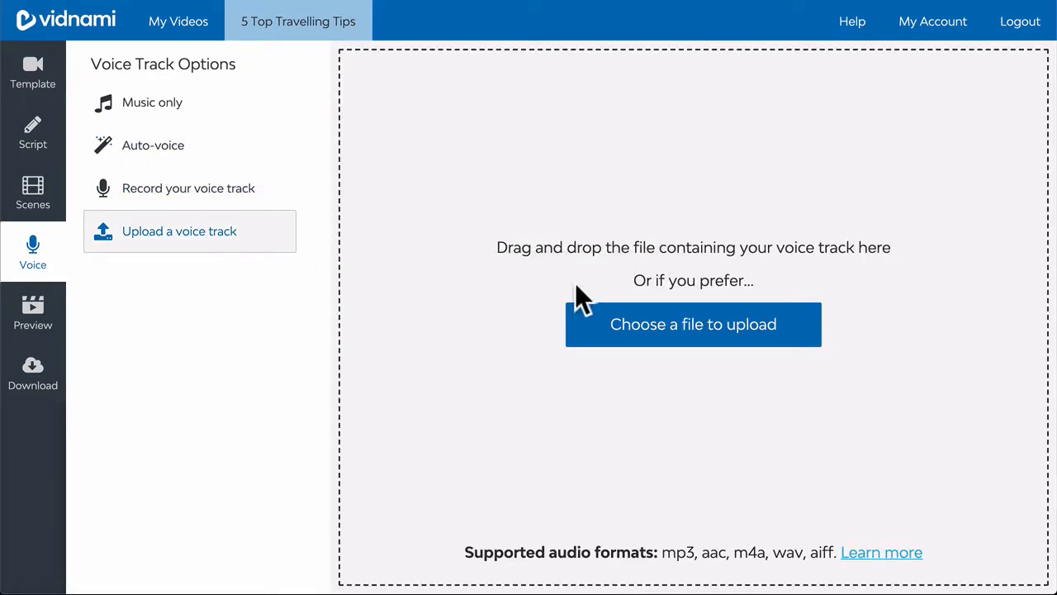
- Upload Travel Club Voiceover.mp3 from the Travel Tips folder as the voice track
left_click(694, 324)
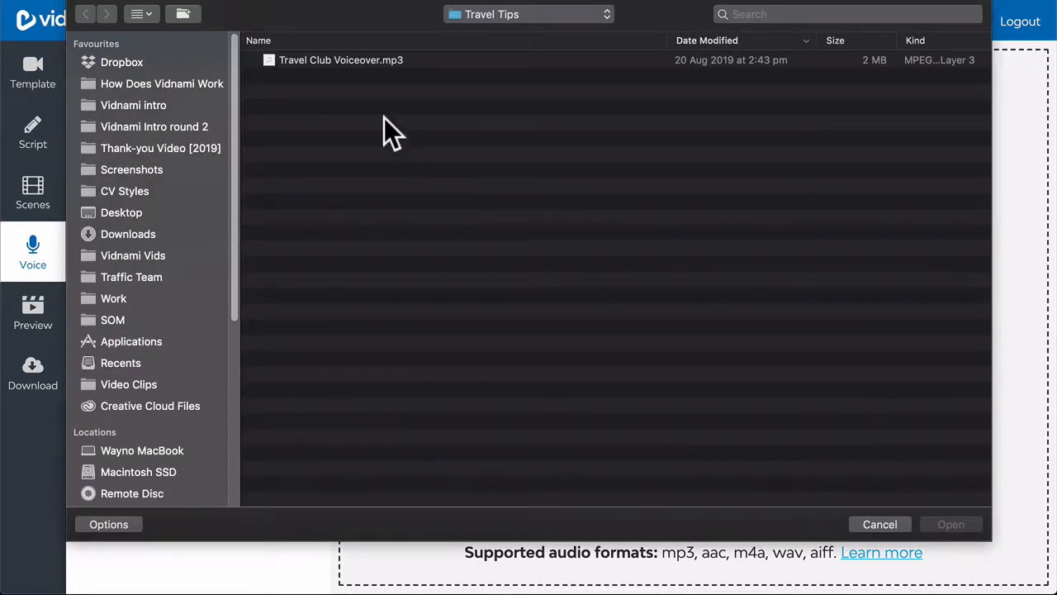
left_click(340, 60)
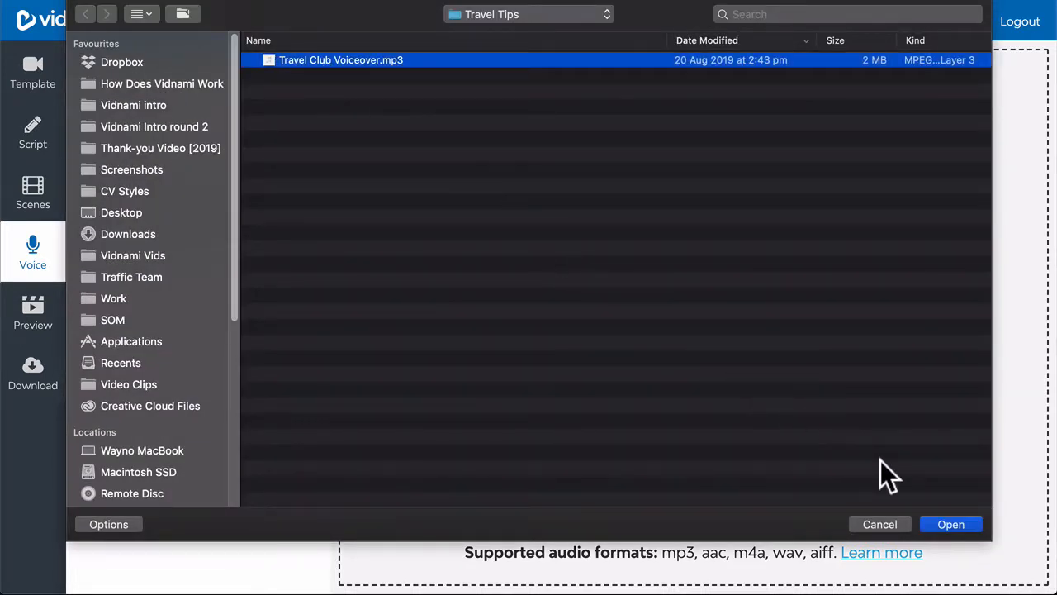
left_click(951, 523)
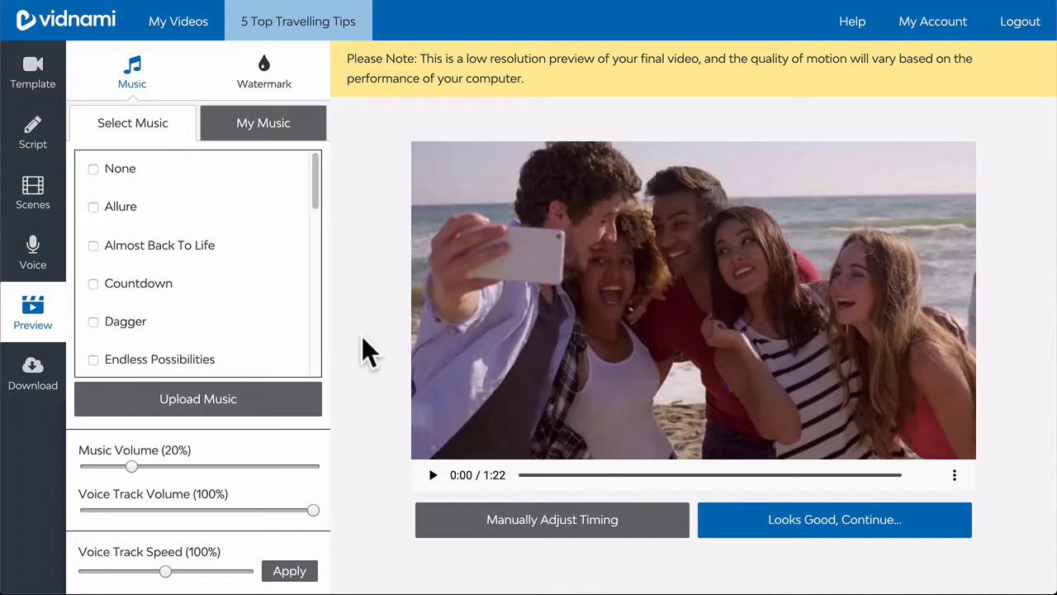
- Set Endless Possibilities as background music and move to the watermark choices
left_click(93, 359)
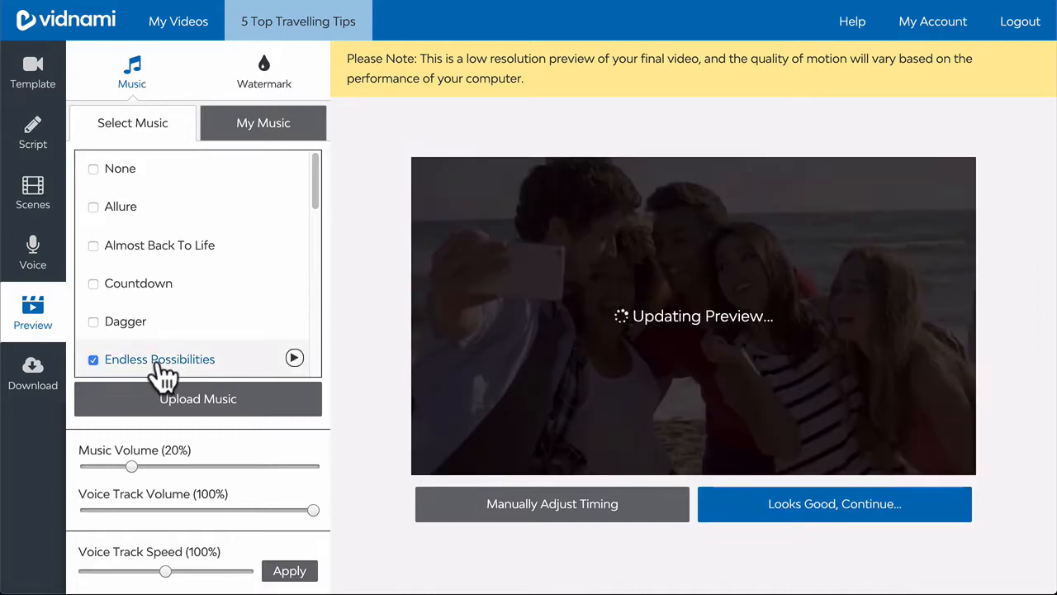
left_click(264, 72)
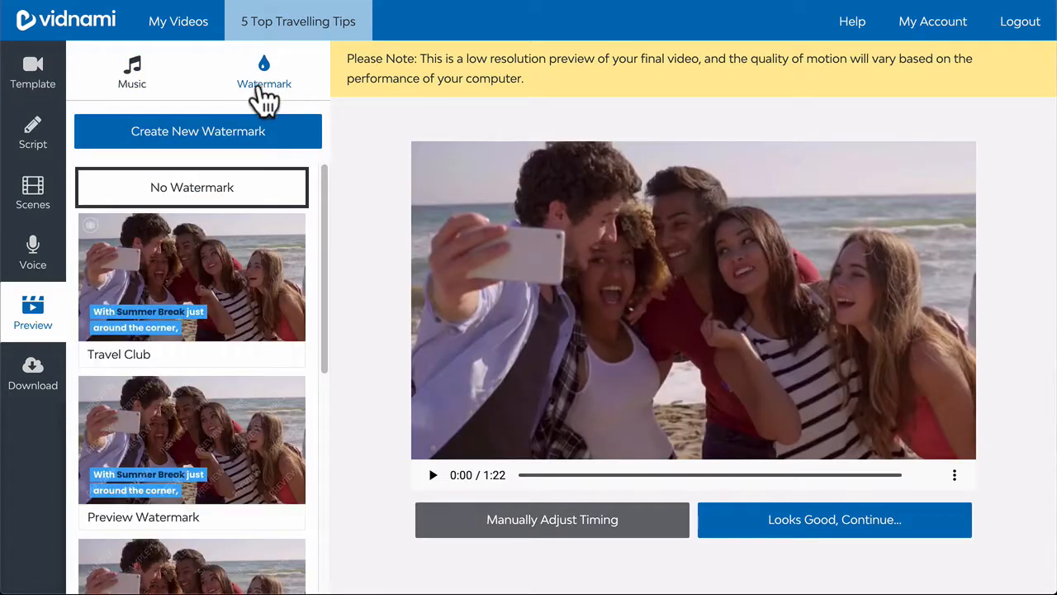
mouse_move(207, 297)
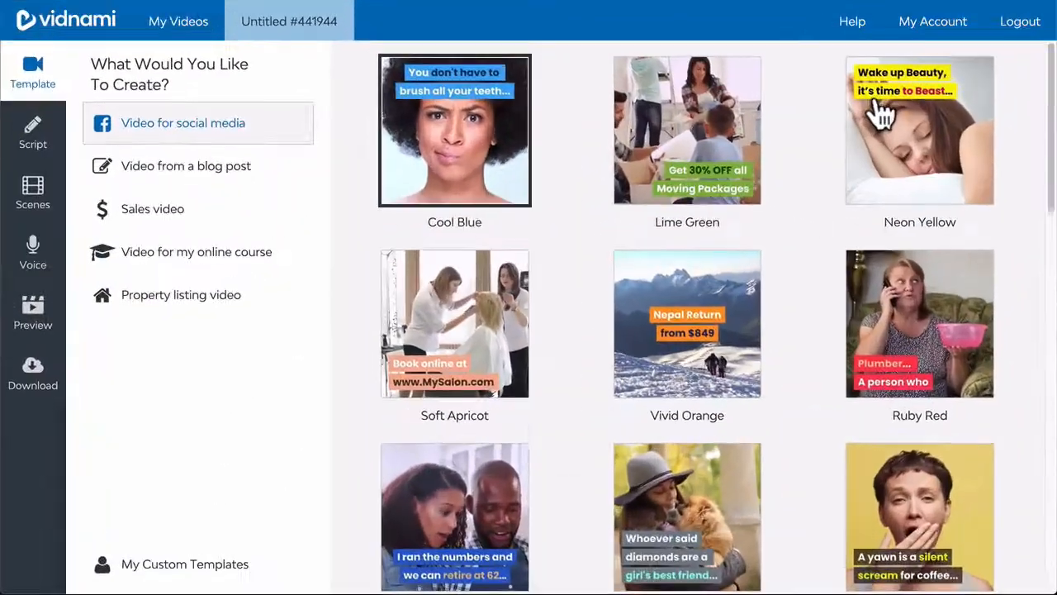
- Apply the Neon Yellow social template and make the Black Friday ad music only
left_click(687, 128)
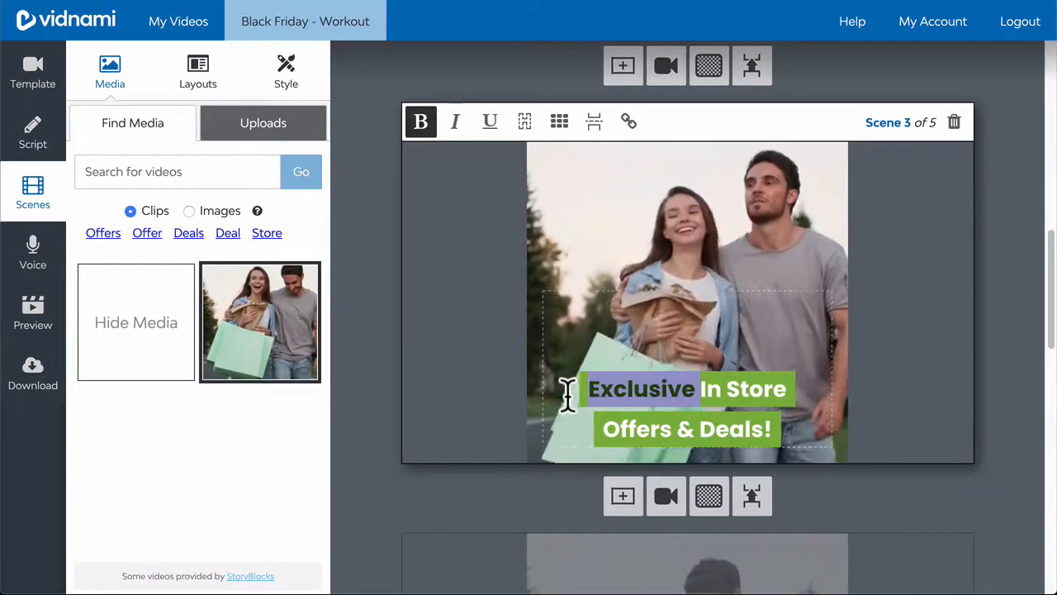
left_click(33, 251)
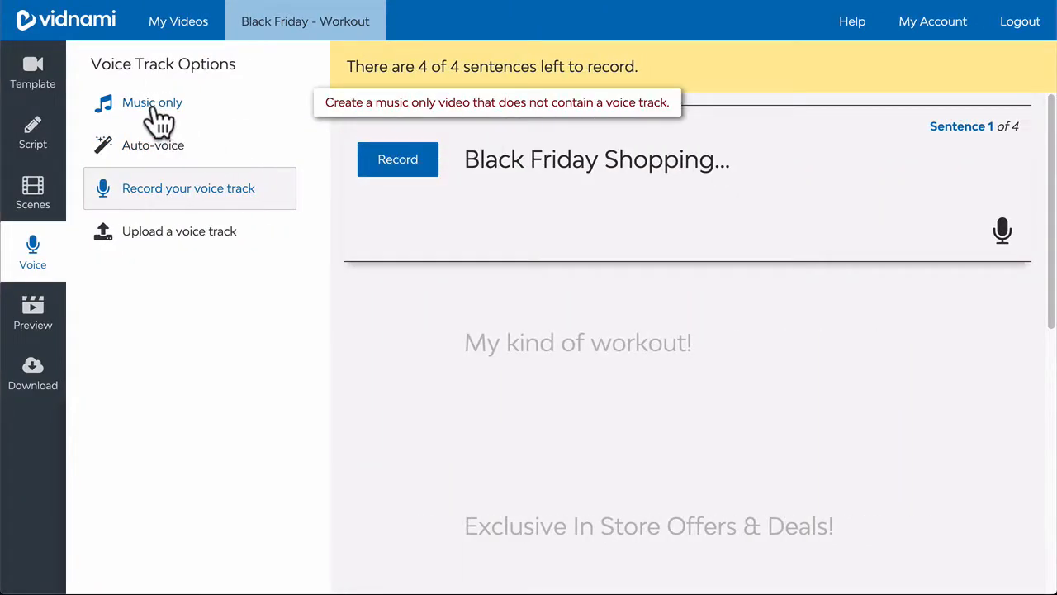
left_click(33, 310)
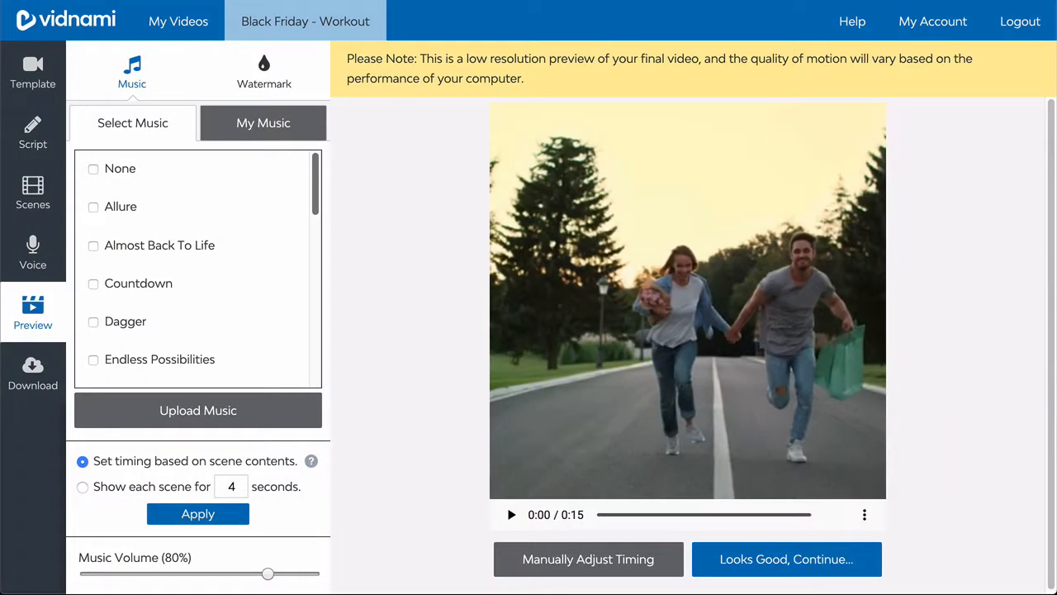